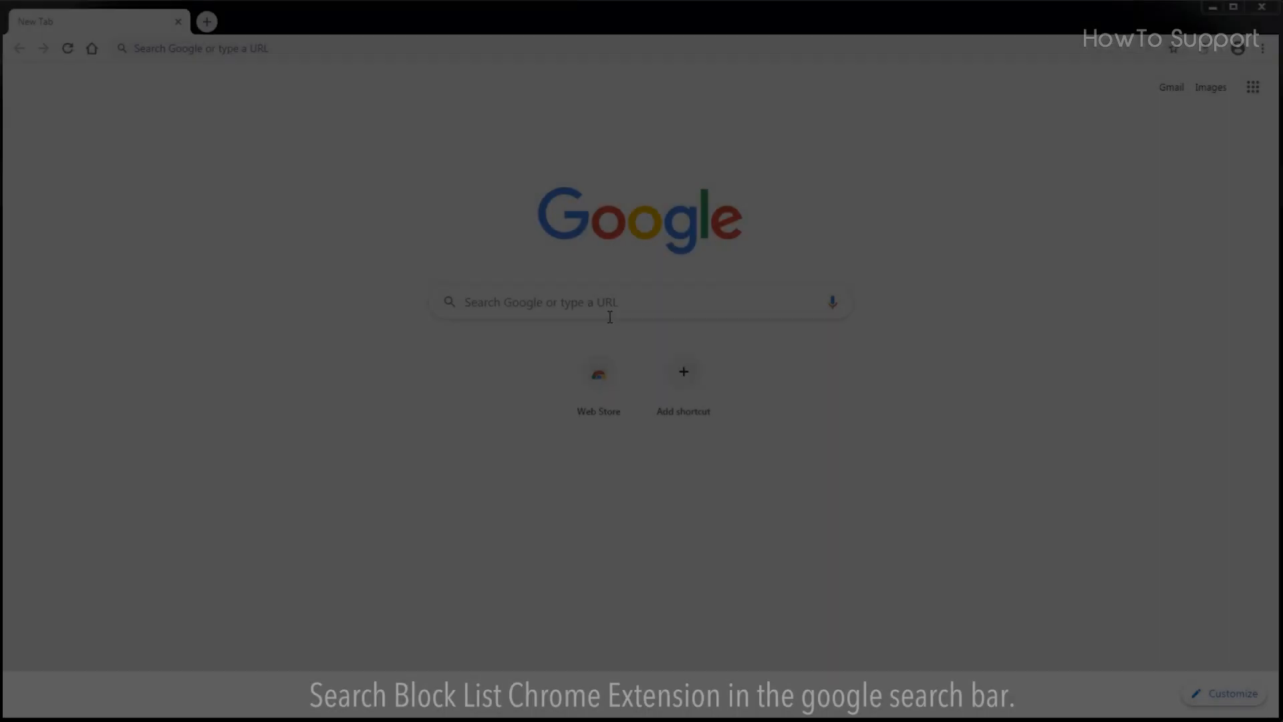
Search Google for 'block list chrome extension' and open the Block Site – Website Blocker result.
type("b")
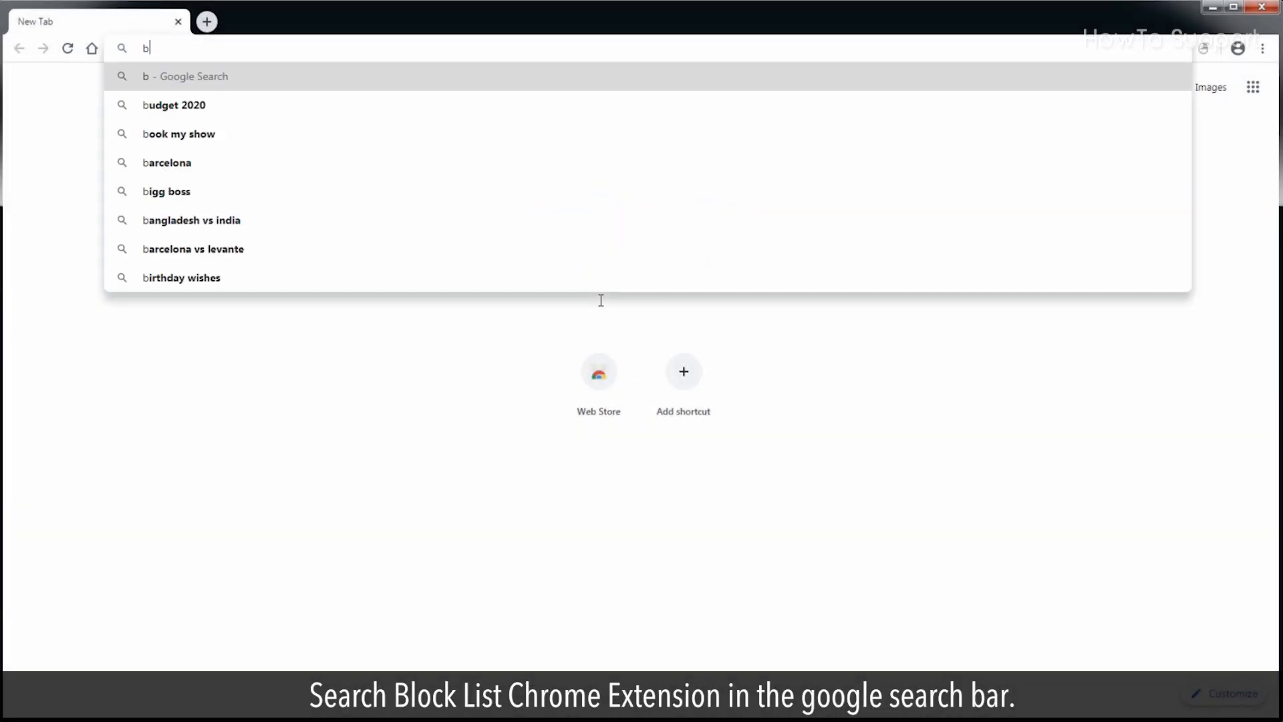
type("block list chro")
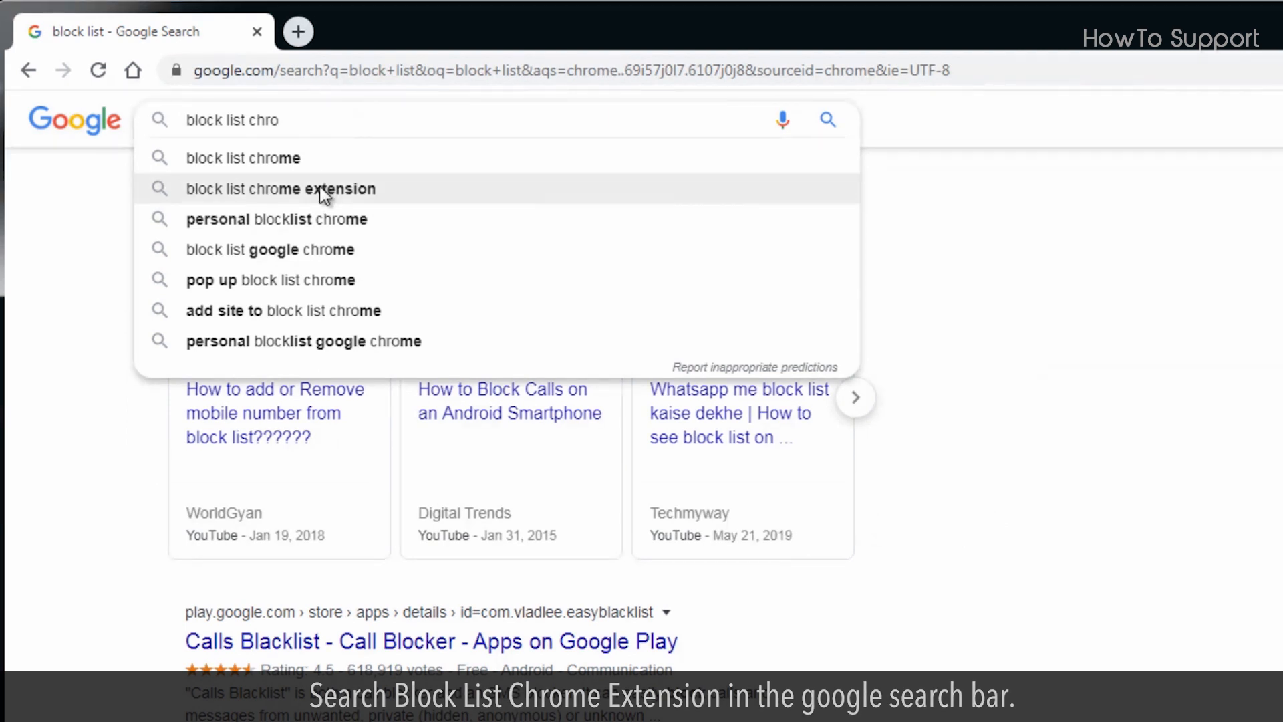
left_click(281, 188)
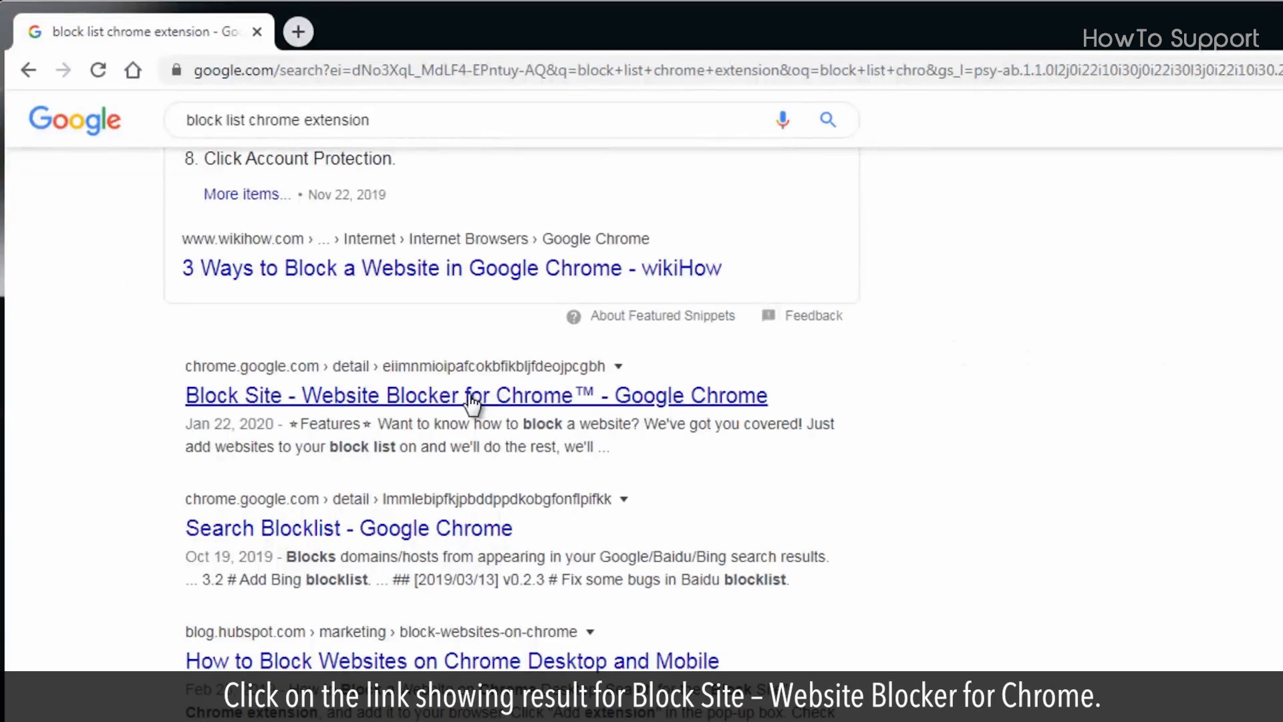
left_click(475, 395)
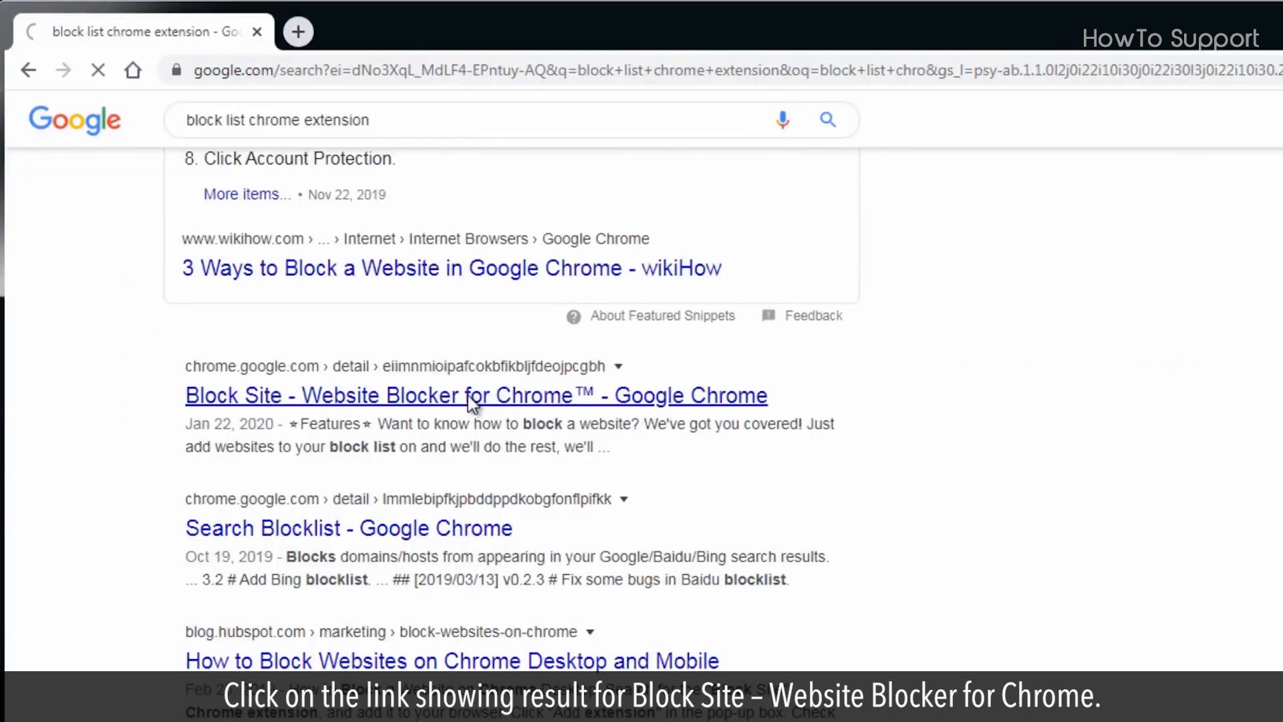
left_click(475, 395)
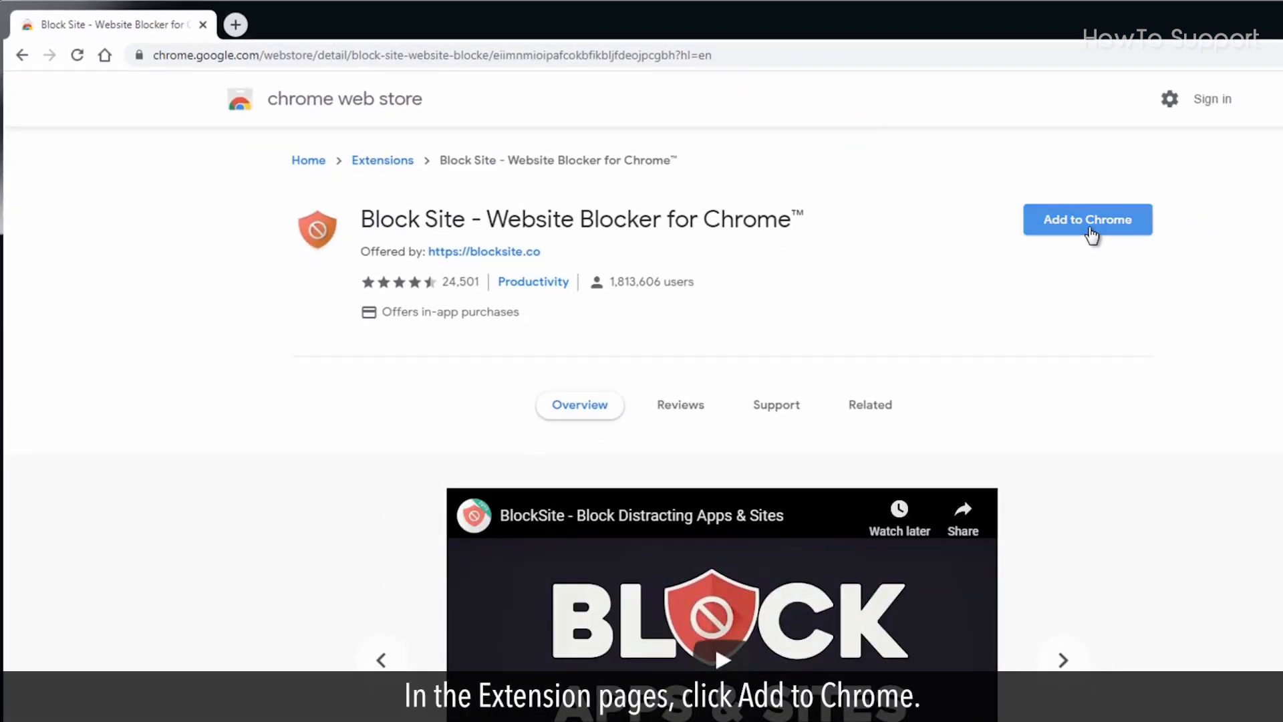
Add the Block Site extension to Chrome and load omegle.com in a new tab.
left_click(1087, 219)
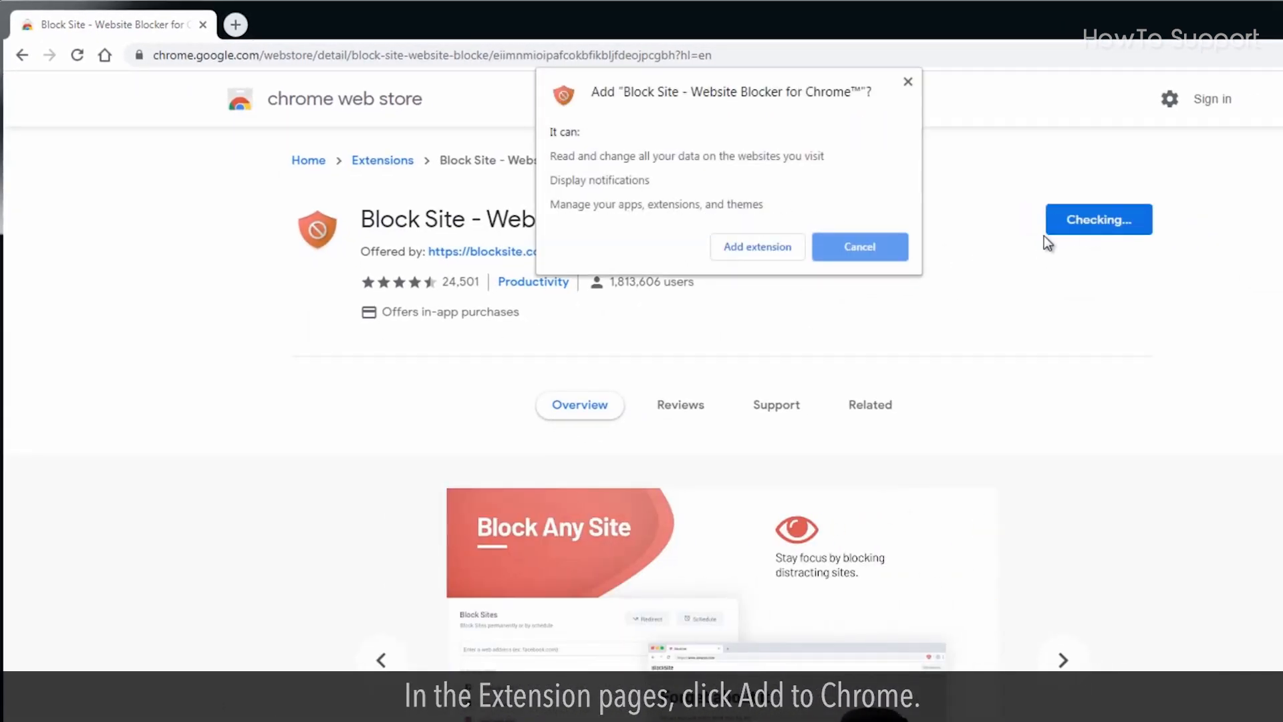
left_click(755, 247)
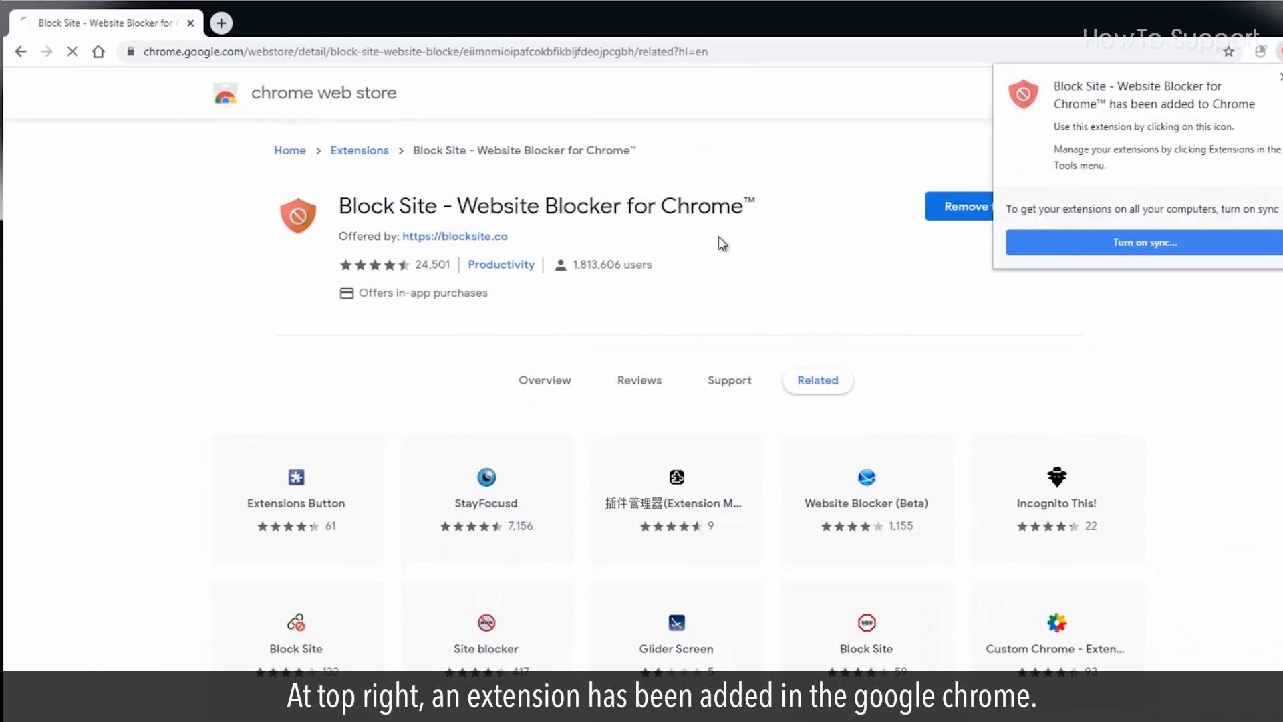
left_click(220, 22)
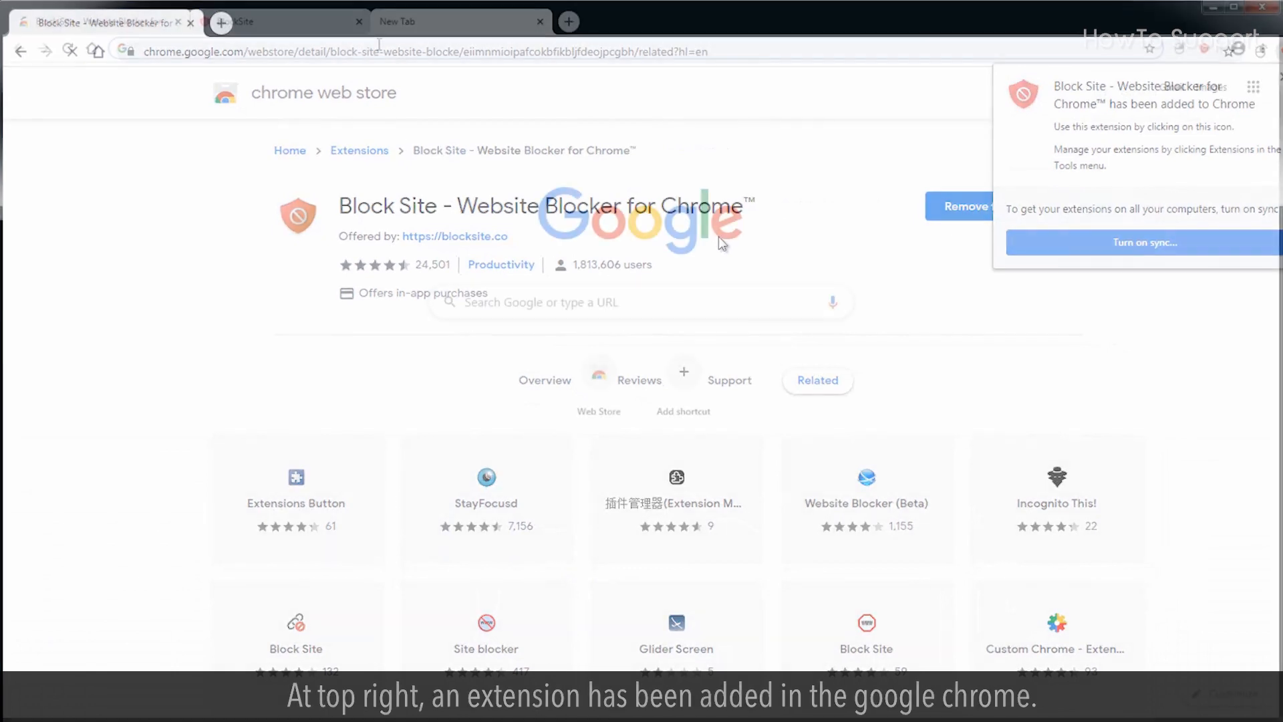
type("omegle.com")
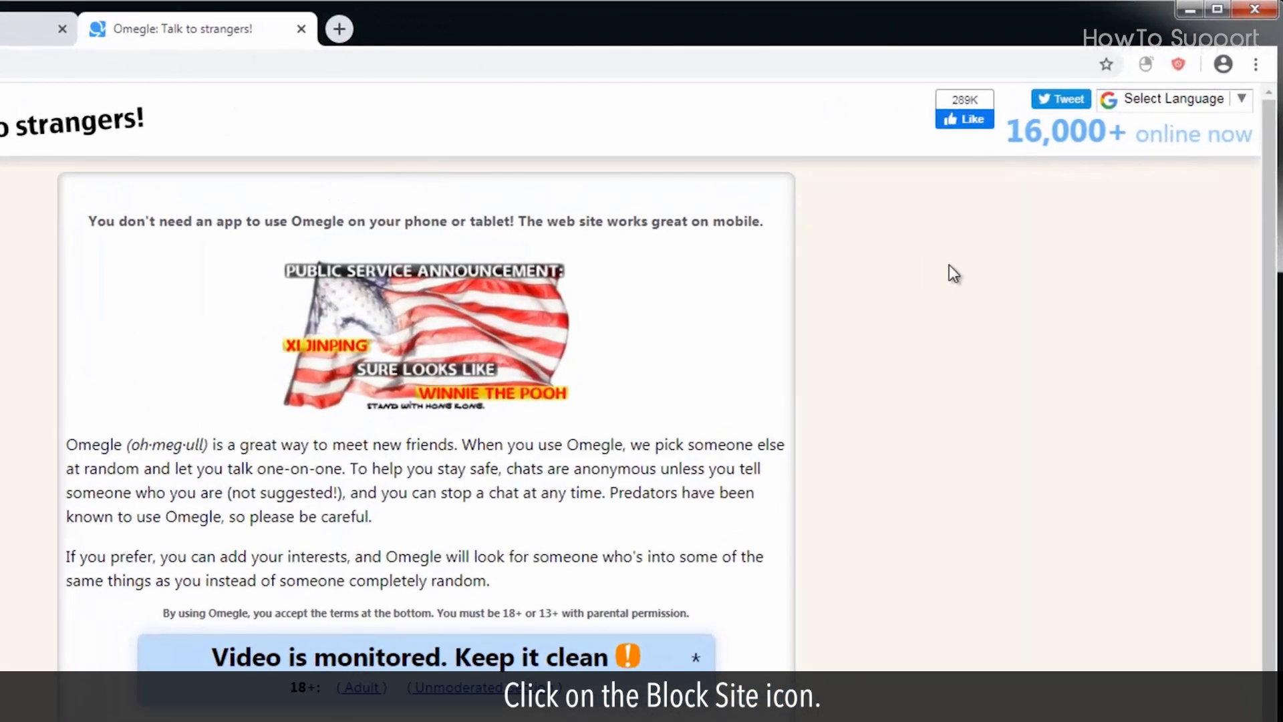
From the Block Site toolbar panel, agree to permissions and block omegle.com.
left_click(1178, 65)
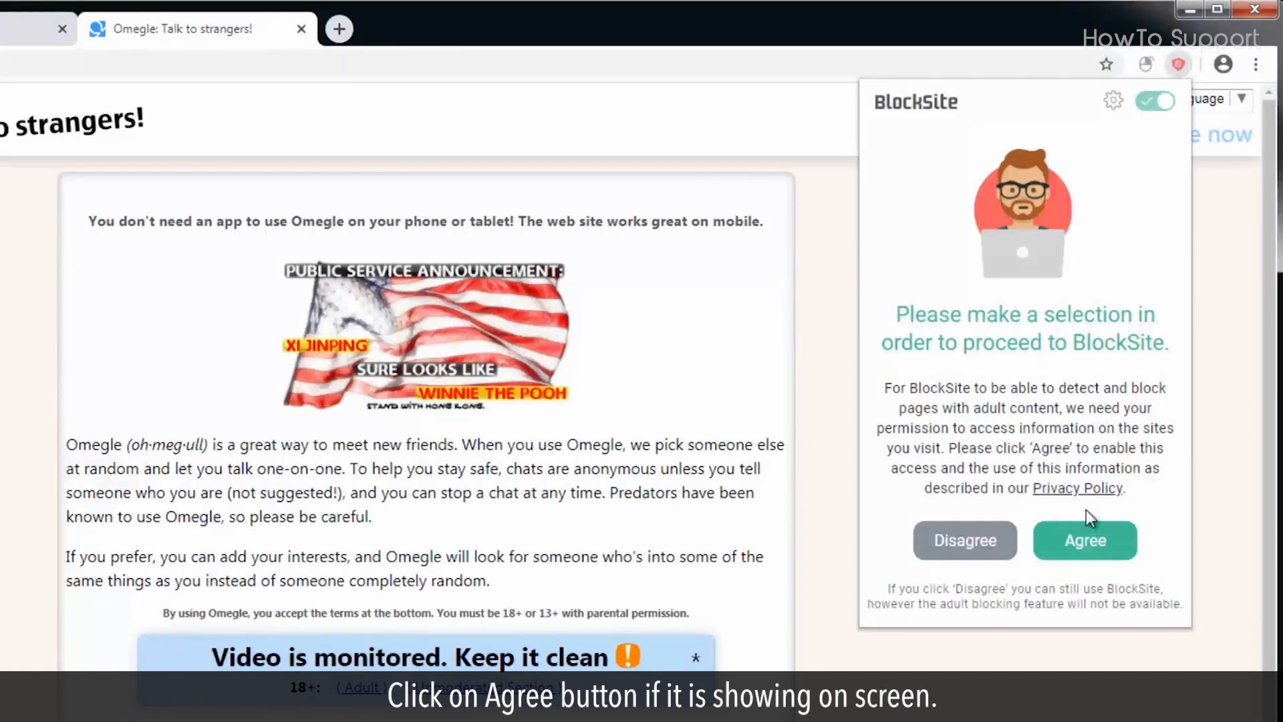
left_click(1084, 540)
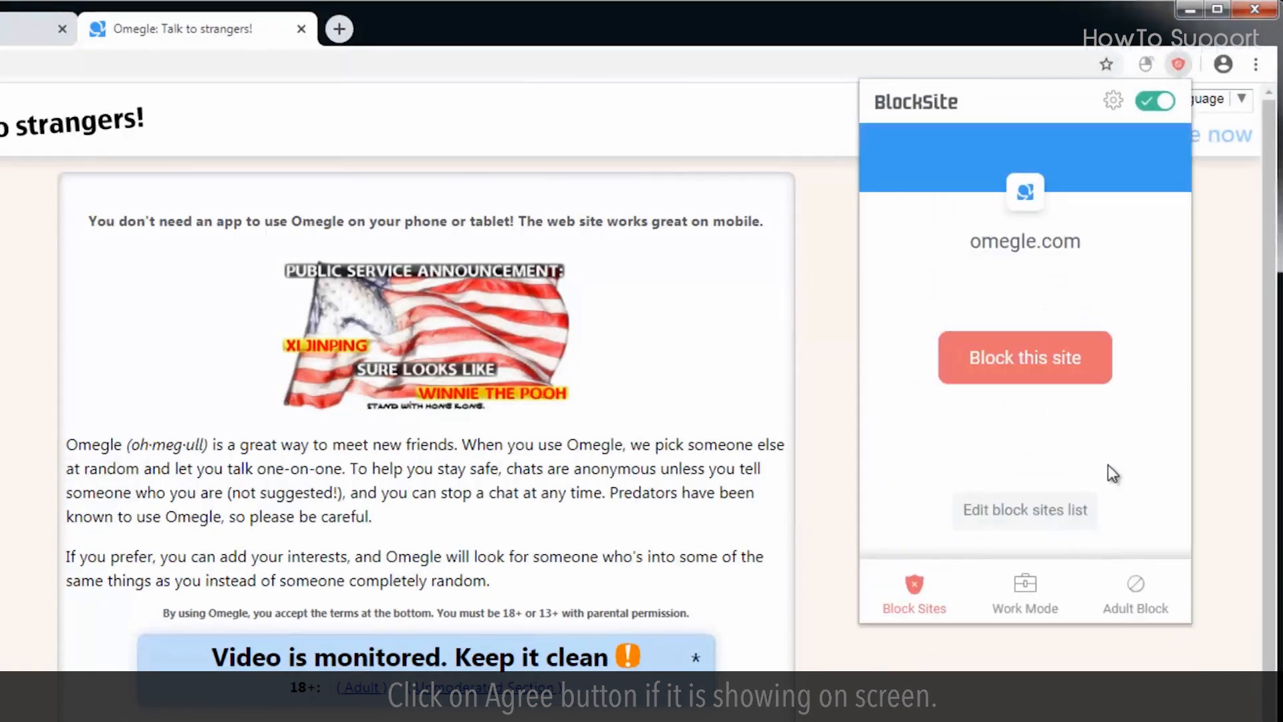
mouse_move(1088, 370)
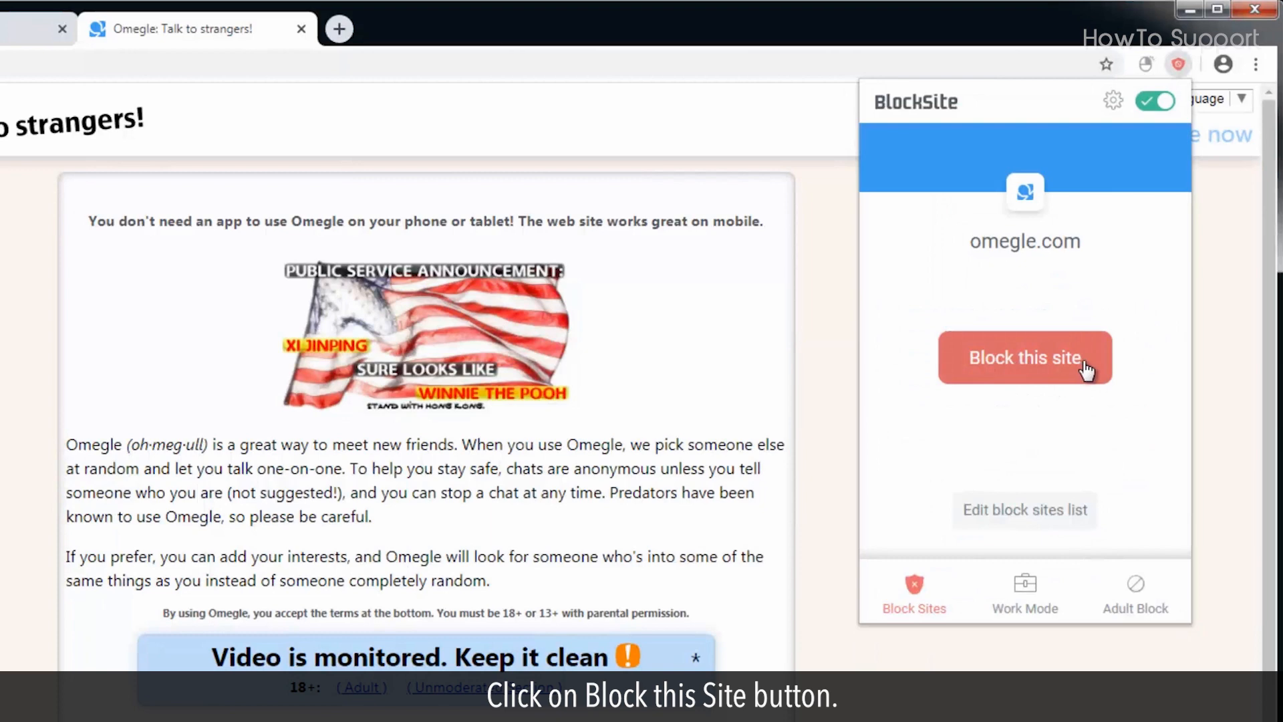
left_click(1023, 357)
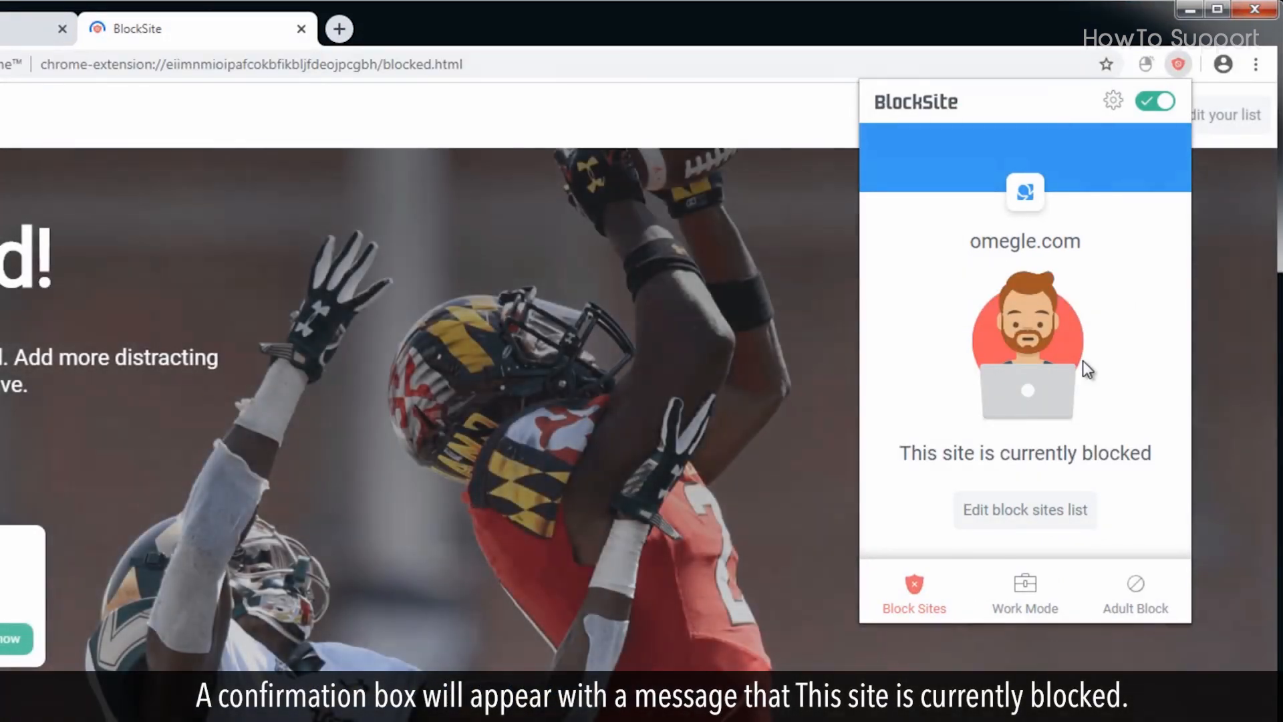